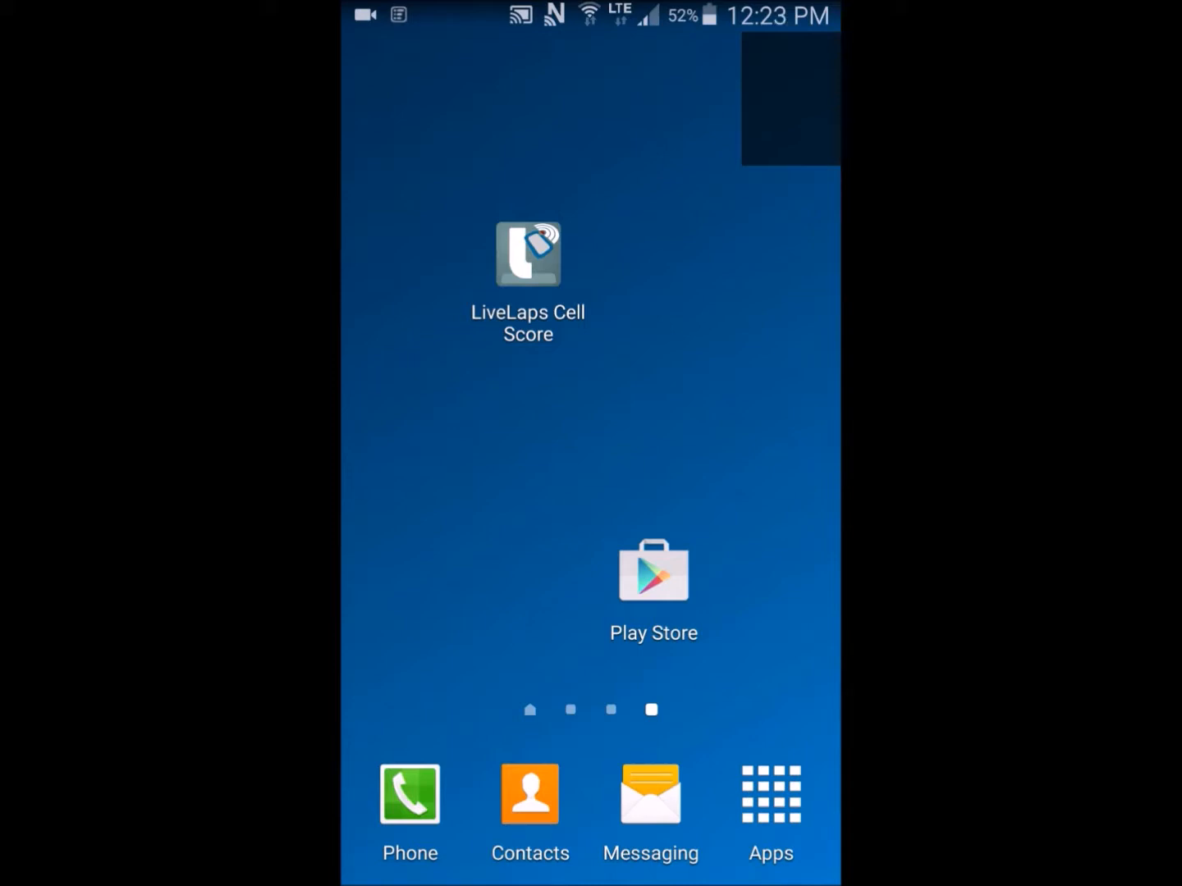
# Search the Play Store for 'cellscore' and open the LiveLaps Cell Score listing
pyautogui.click(653, 570)
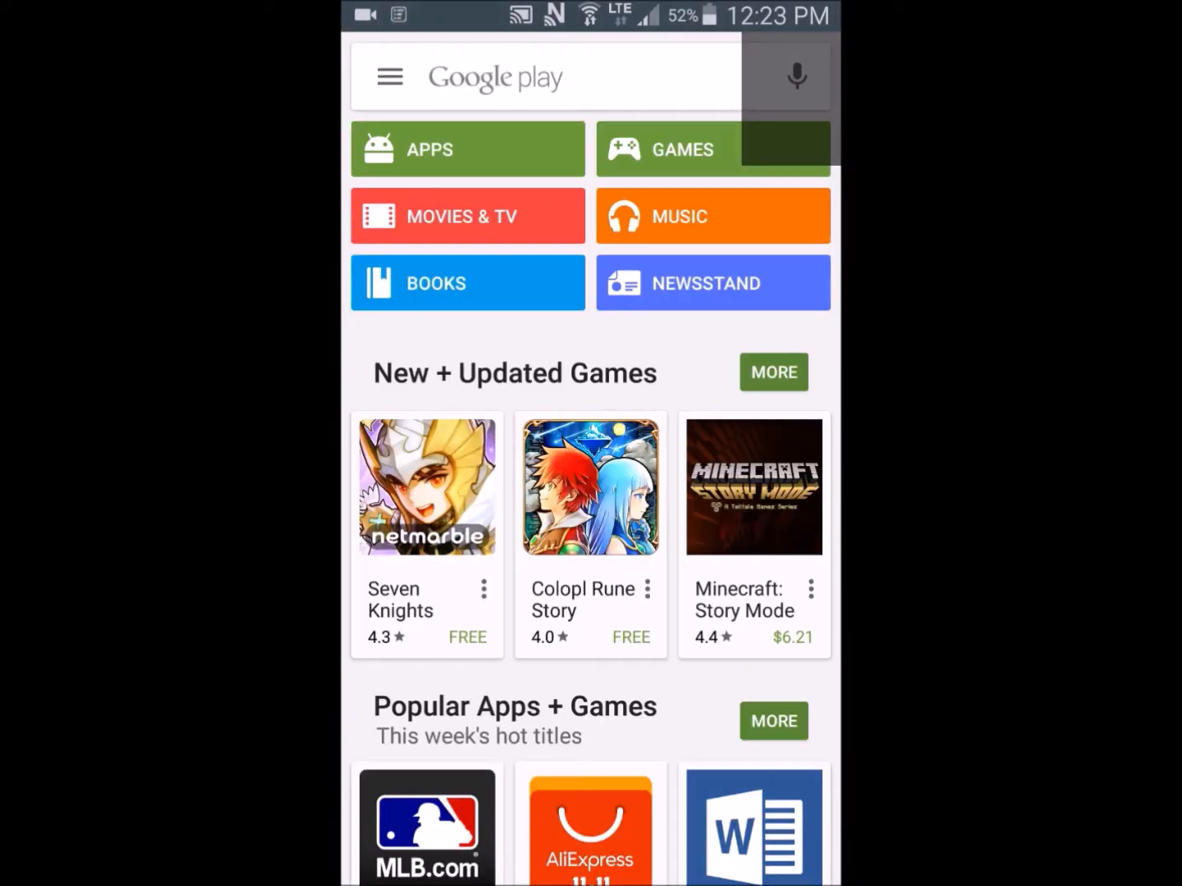
pyautogui.click(546, 76)
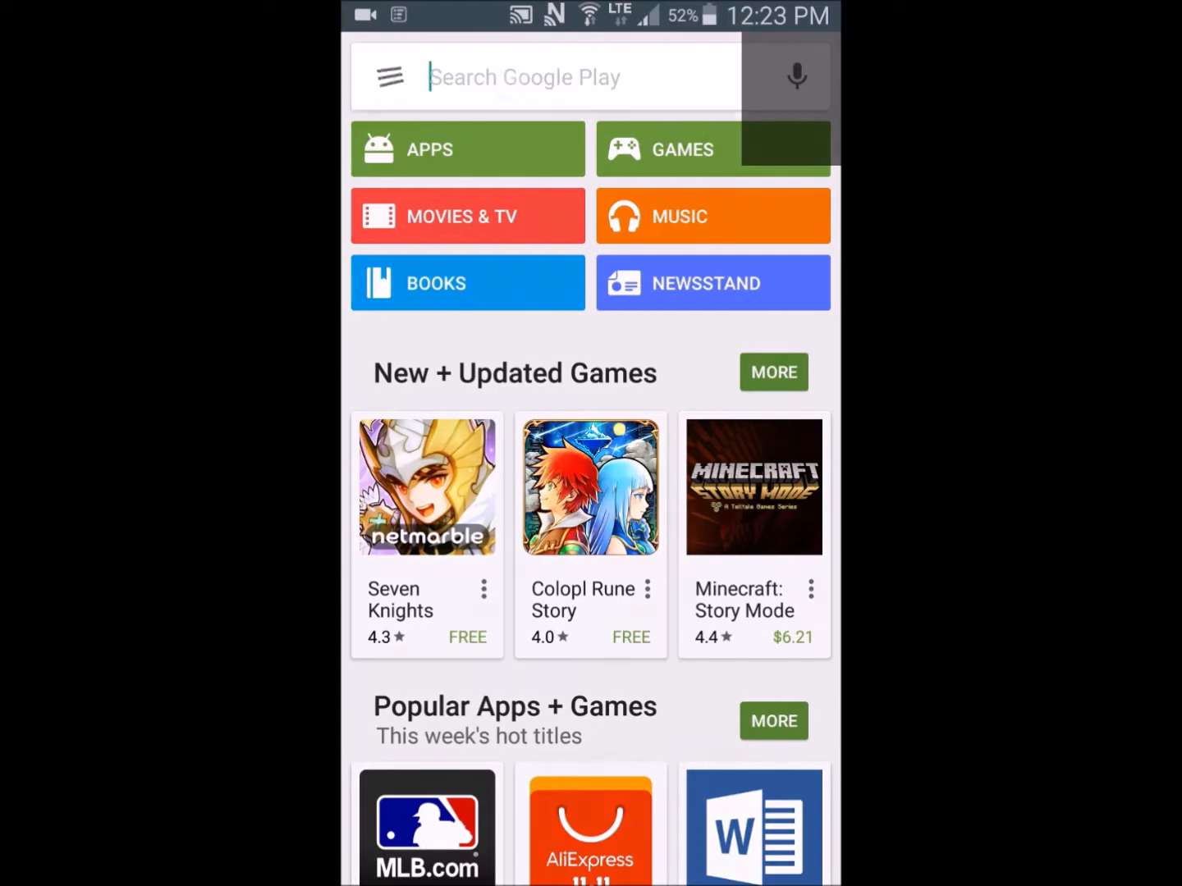
pyautogui.write('cellscore')
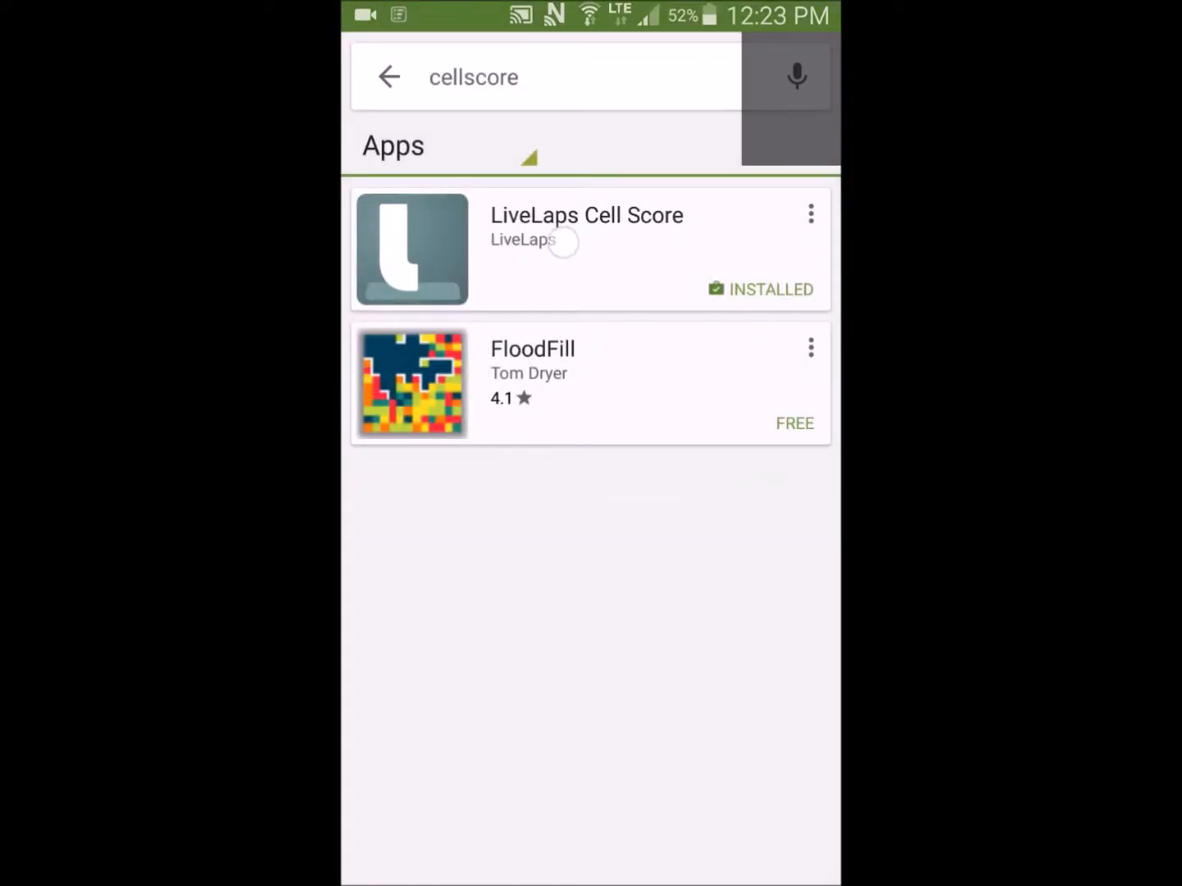
pyautogui.click(586, 249)
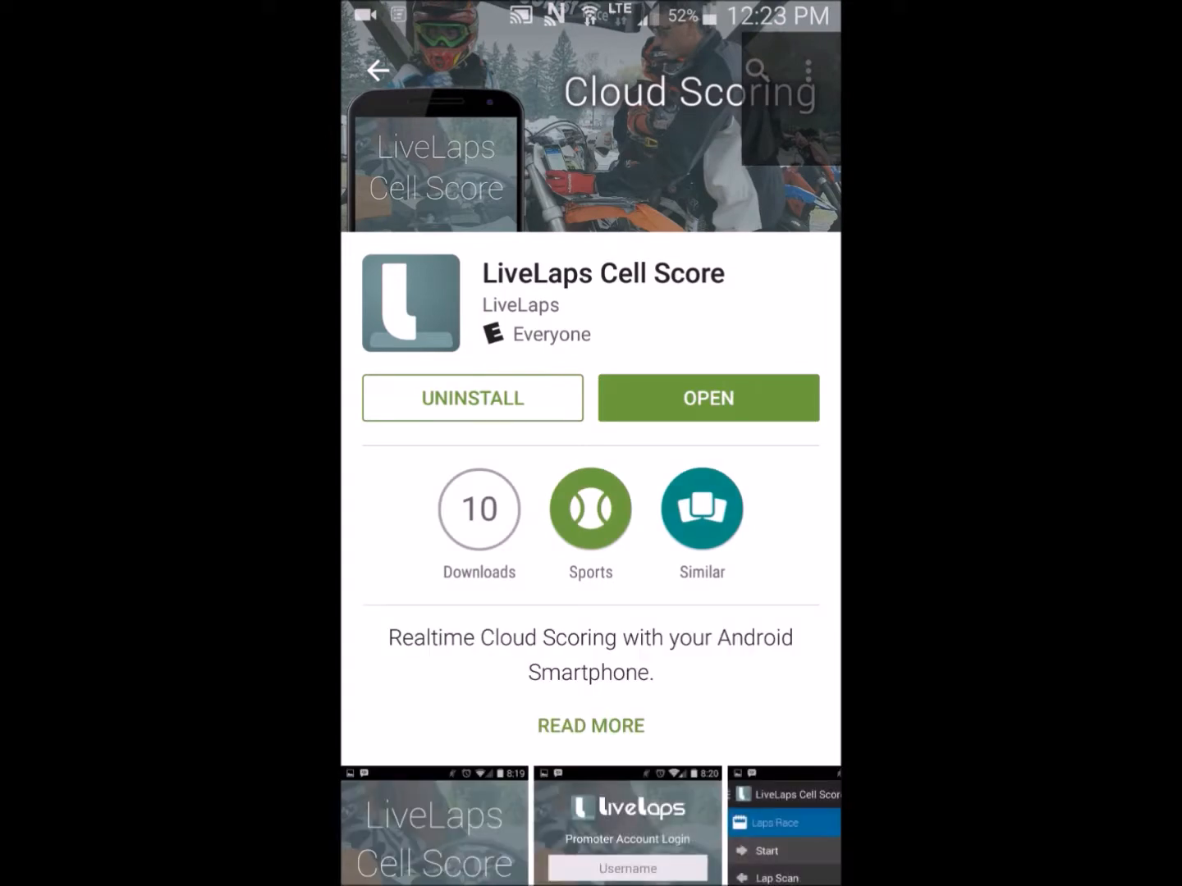
# Launch the app, log in with the saved promoter credentials, and pick Jackpine Enduro
pyautogui.click(707, 397)
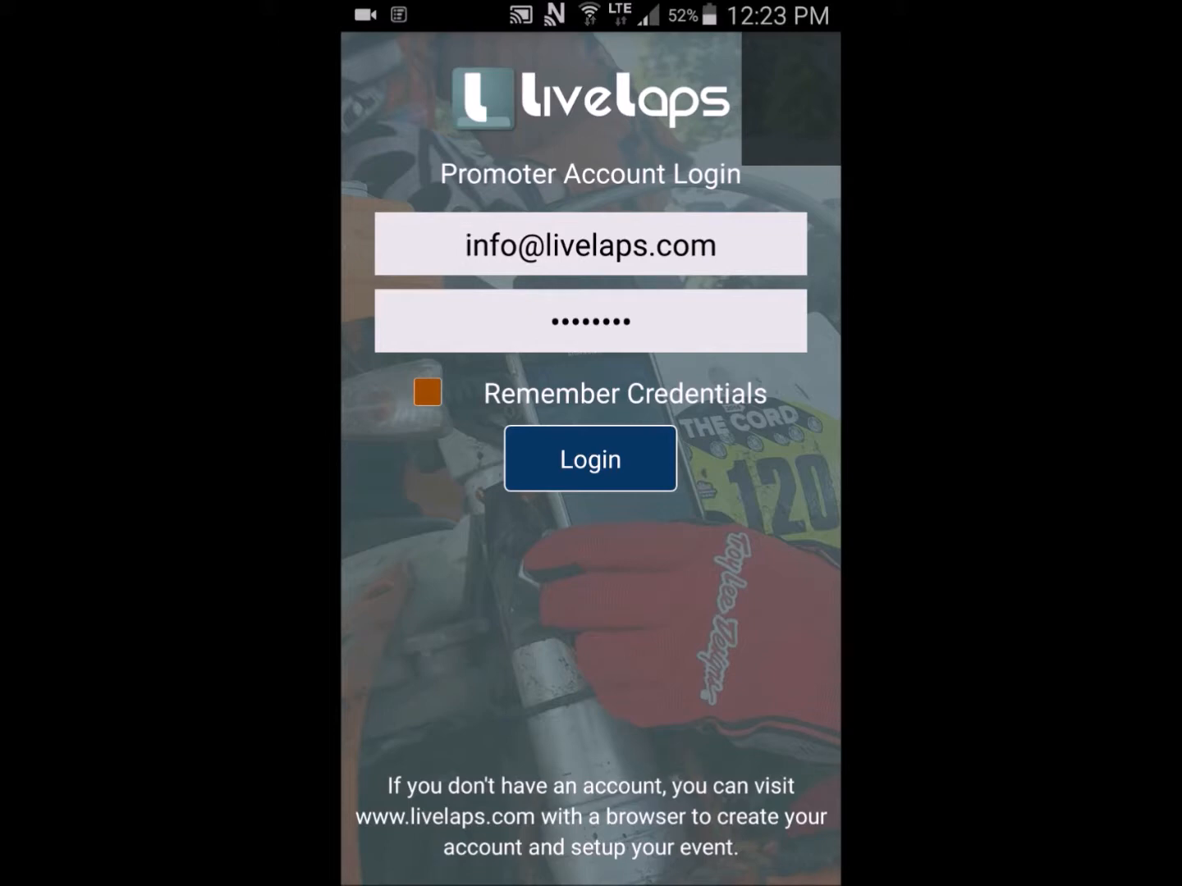
pyautogui.click(589, 459)
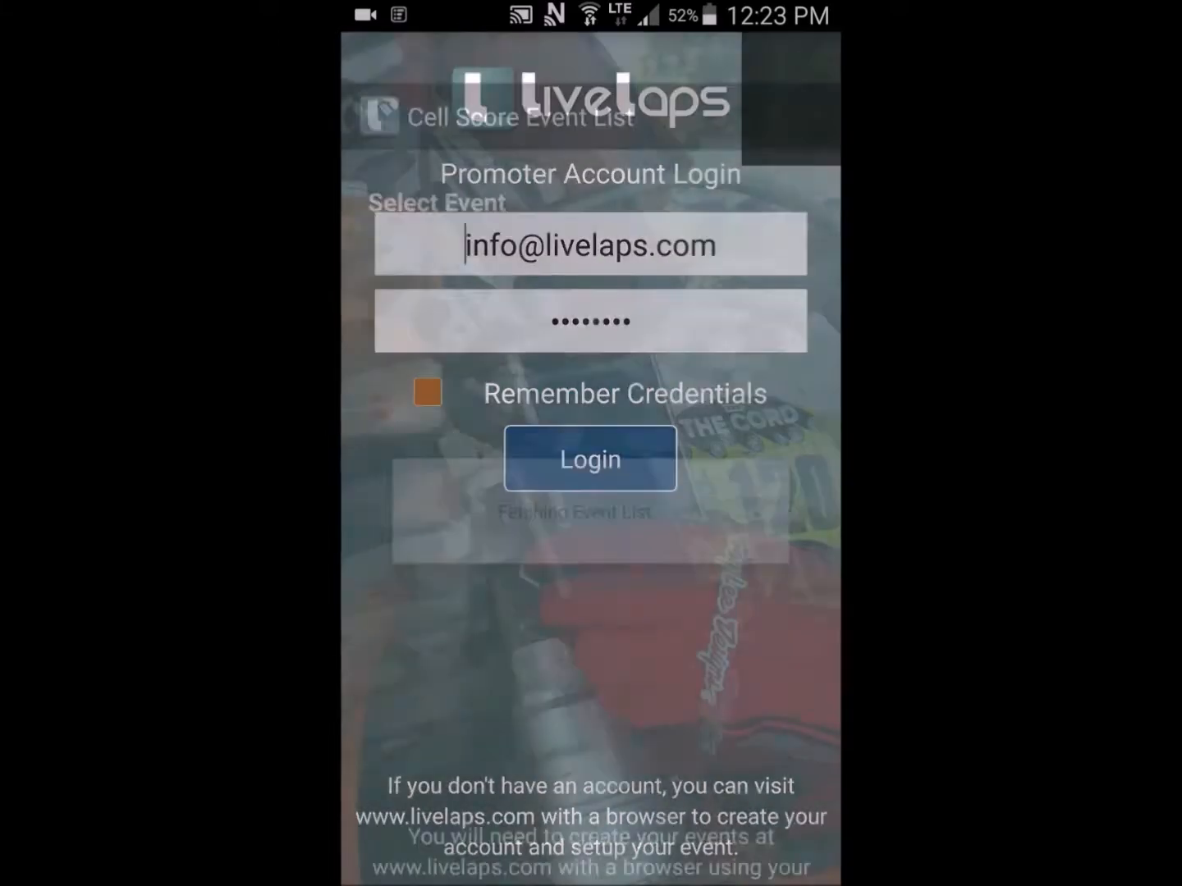
pyautogui.click(589, 458)
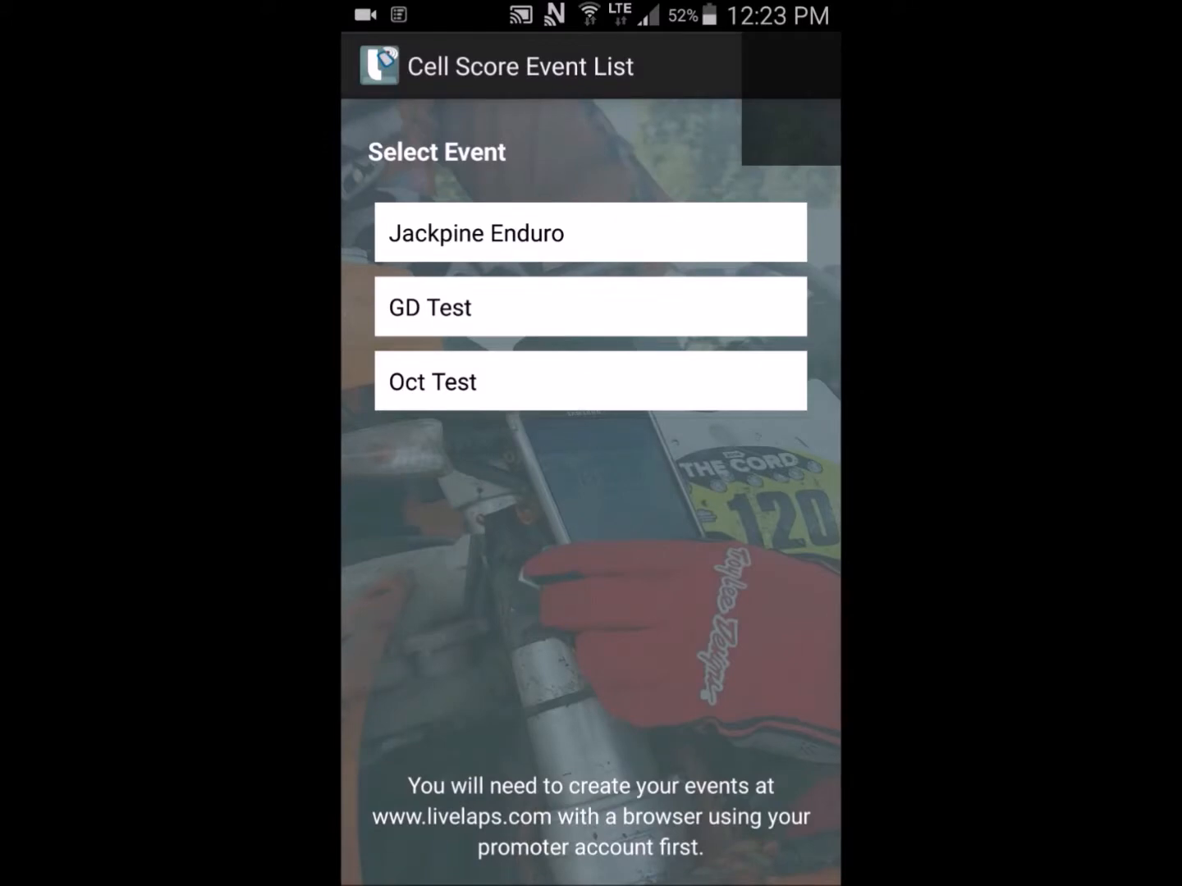
pyautogui.click(590, 232)
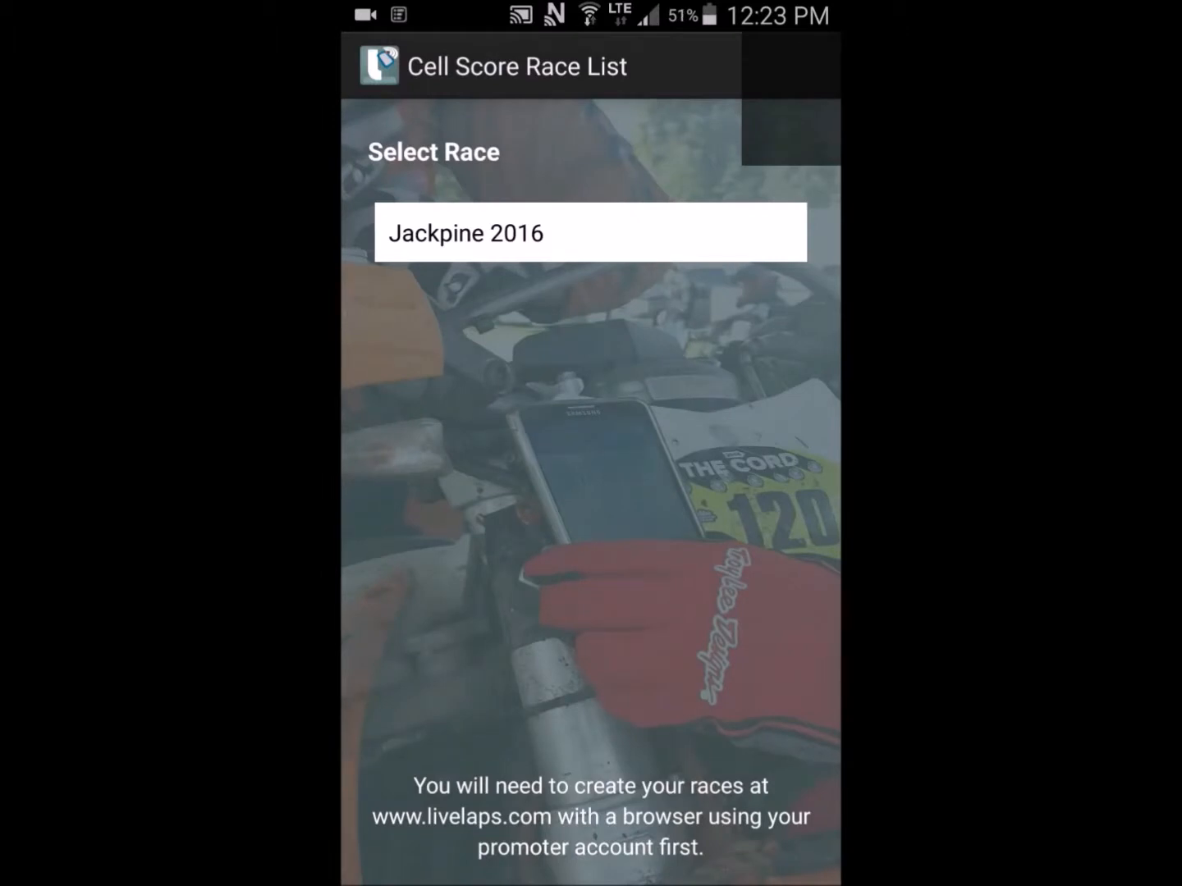
# Select the Jackpine 2016 race and go to the Test In page via the drawer
pyautogui.click(590, 232)
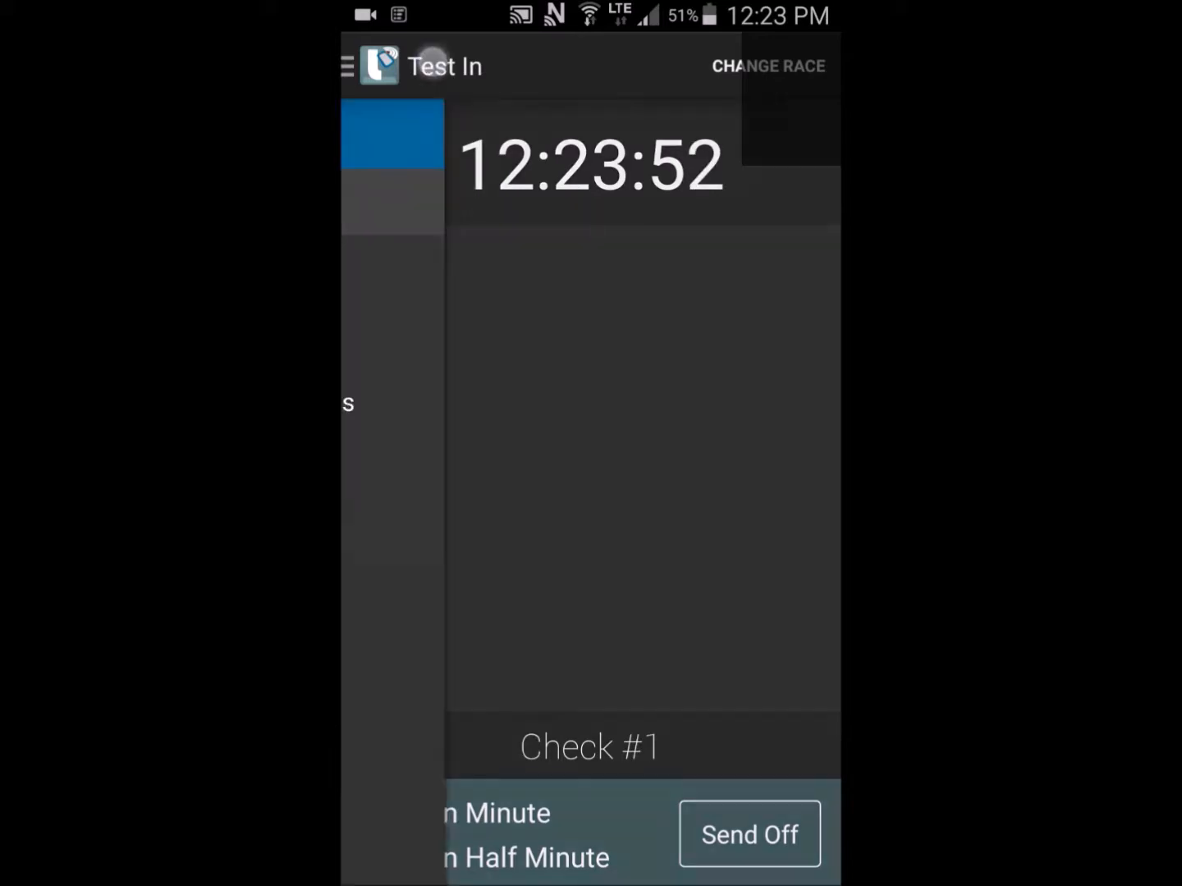
pyautogui.click(347, 66)
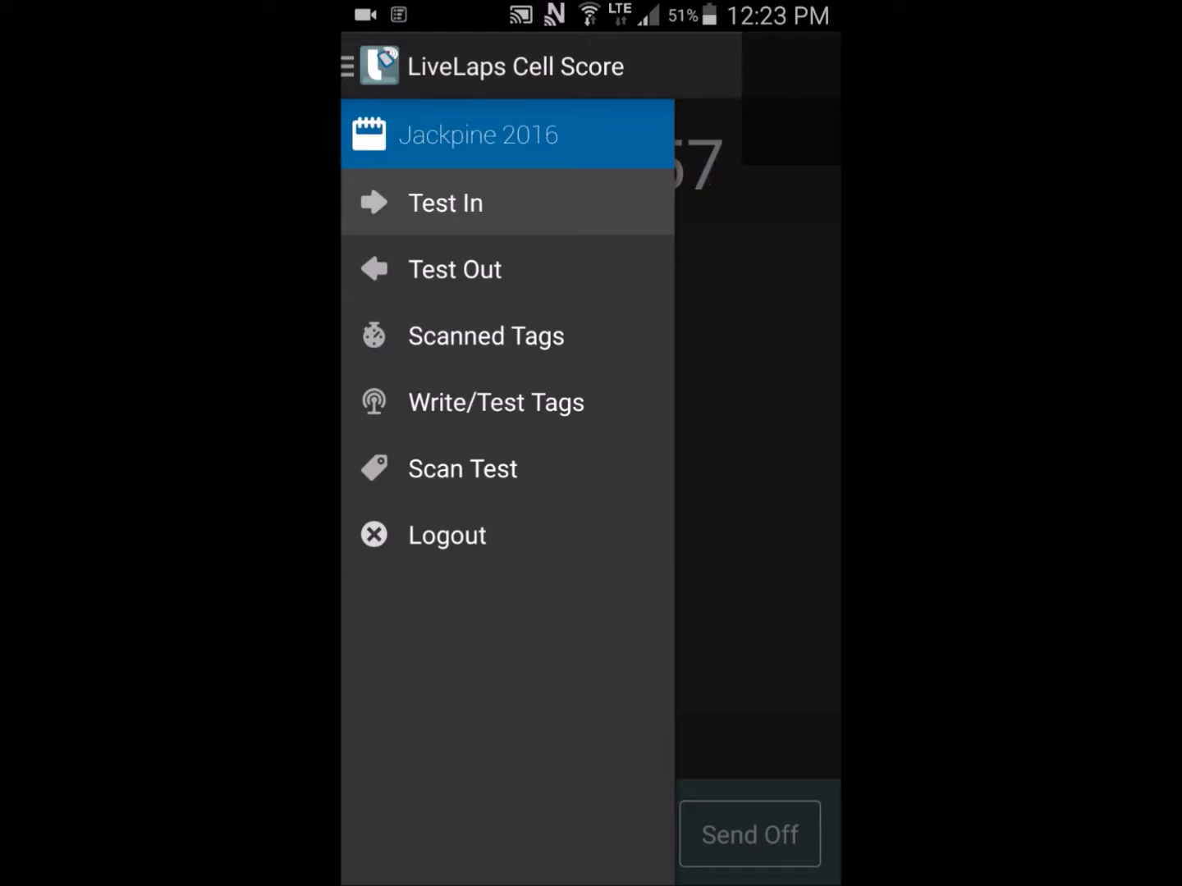
pyautogui.click(444, 203)
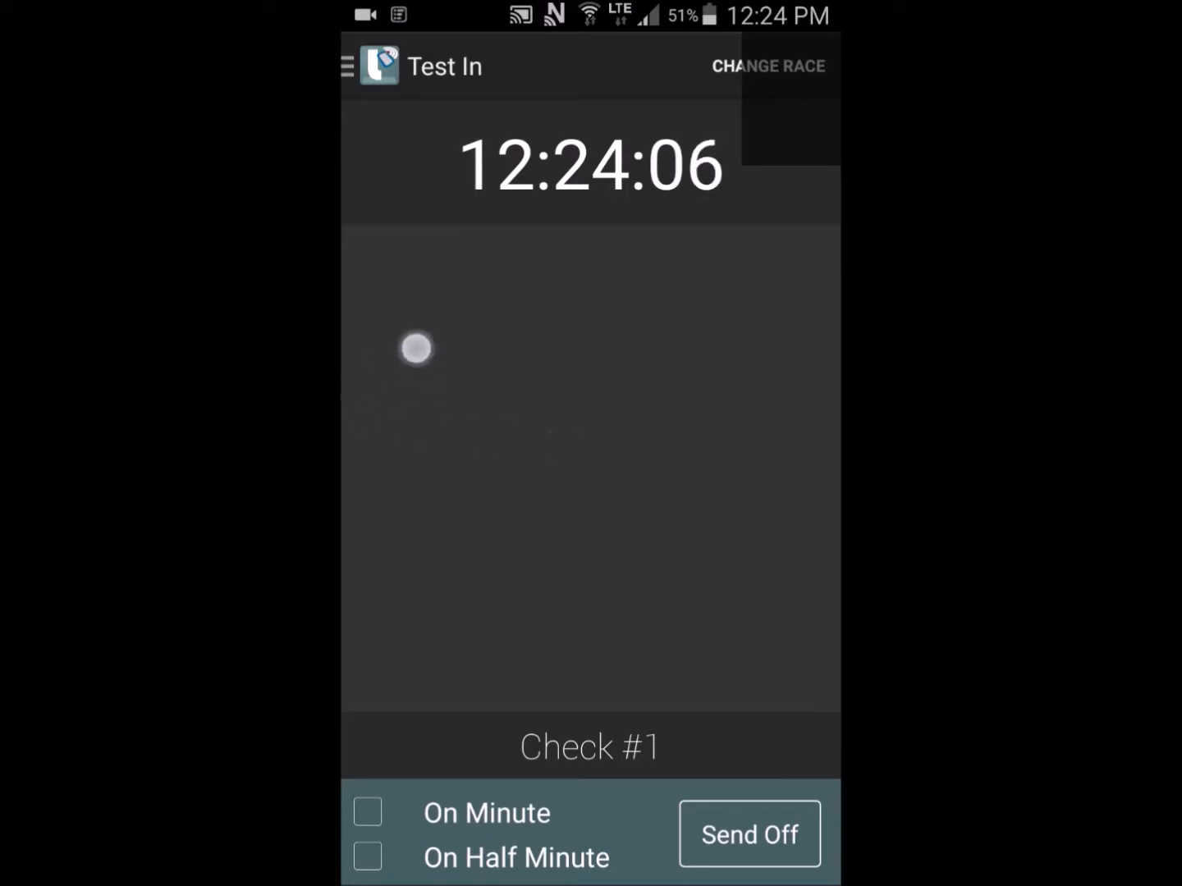
pyautogui.click(348, 65)
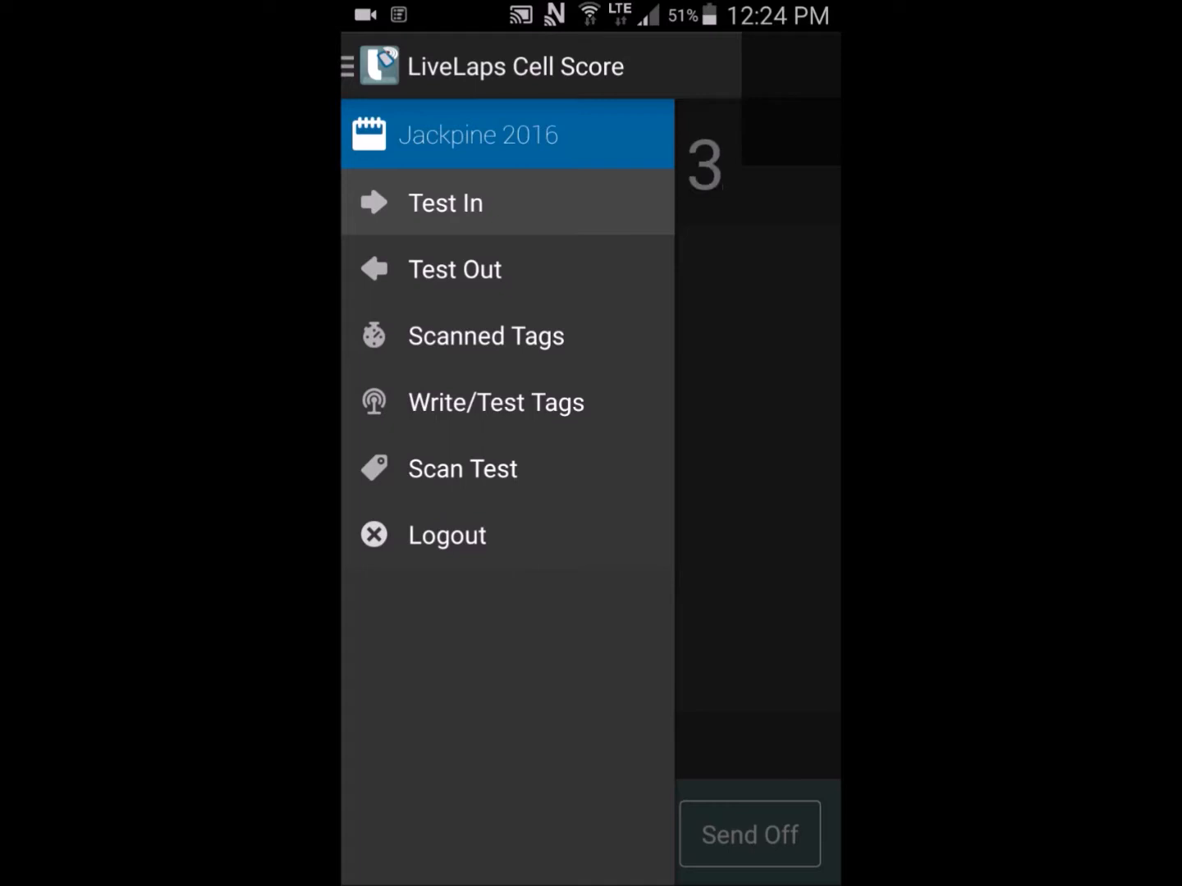
pyautogui.click(445, 202)
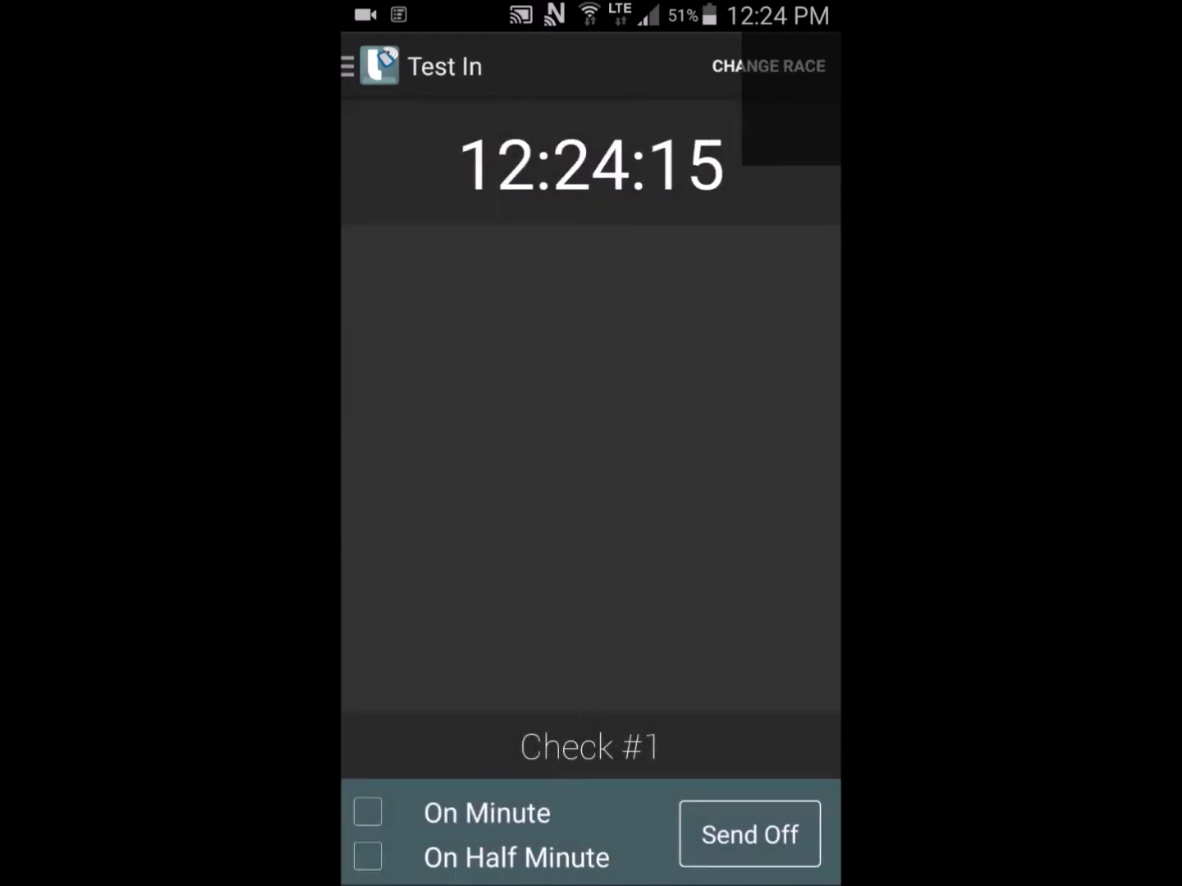
# Reopen the page drawer several times, revisiting Test In before choosing another page
pyautogui.click(347, 66)
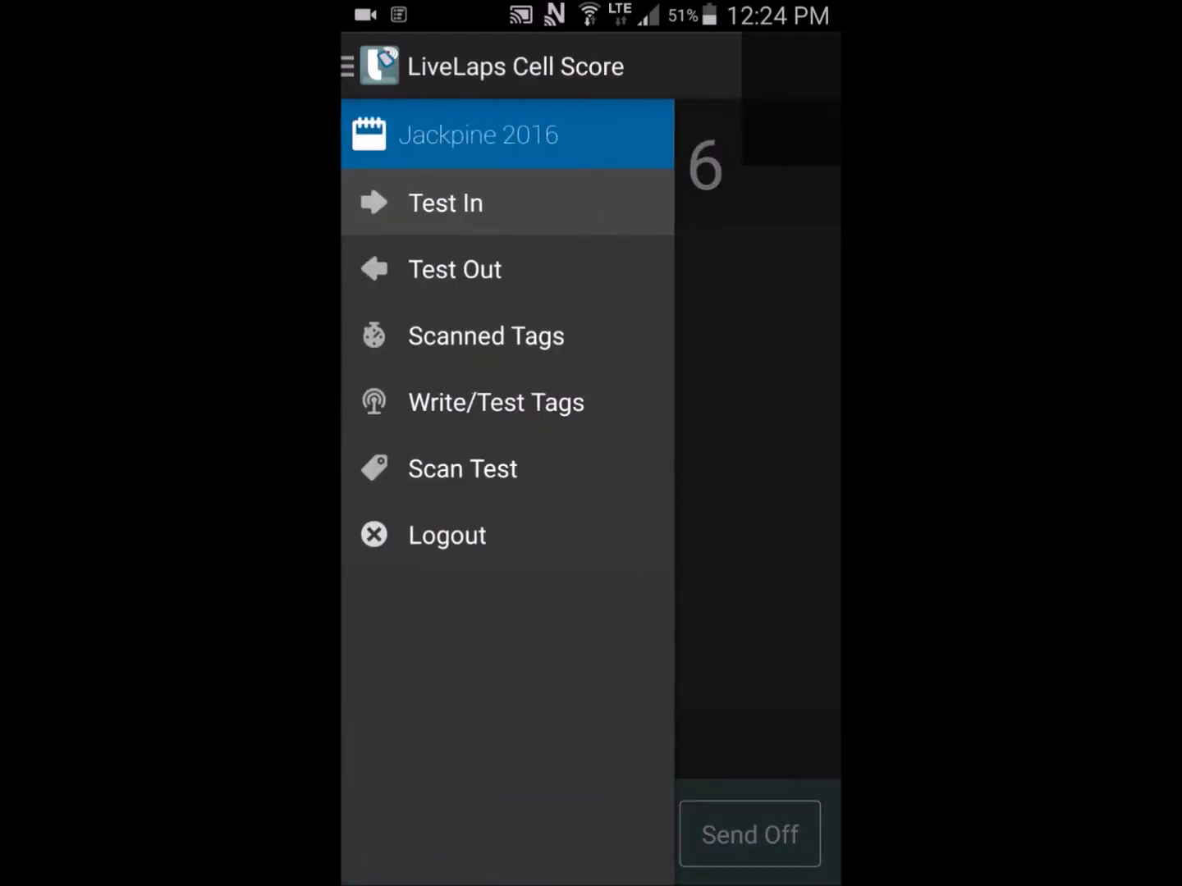
pyautogui.click(445, 203)
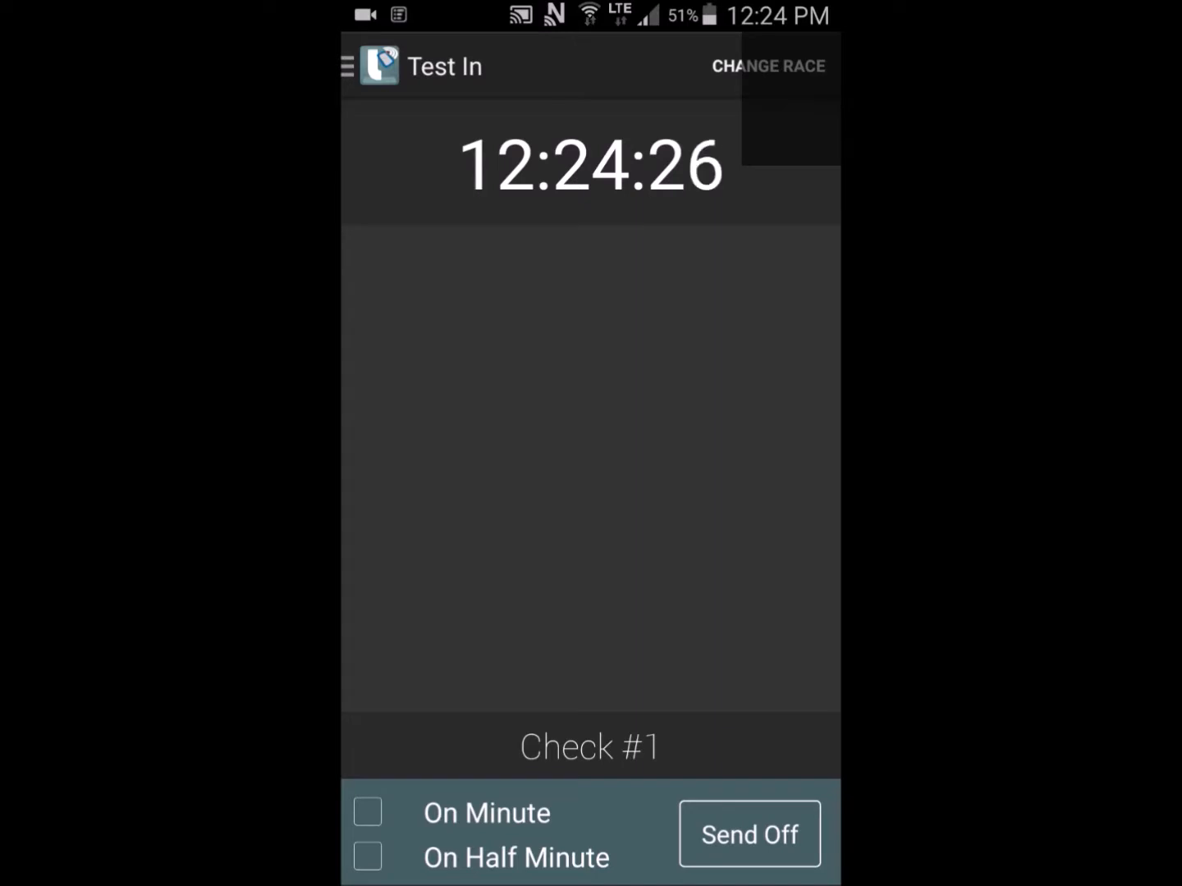
pyautogui.click(348, 66)
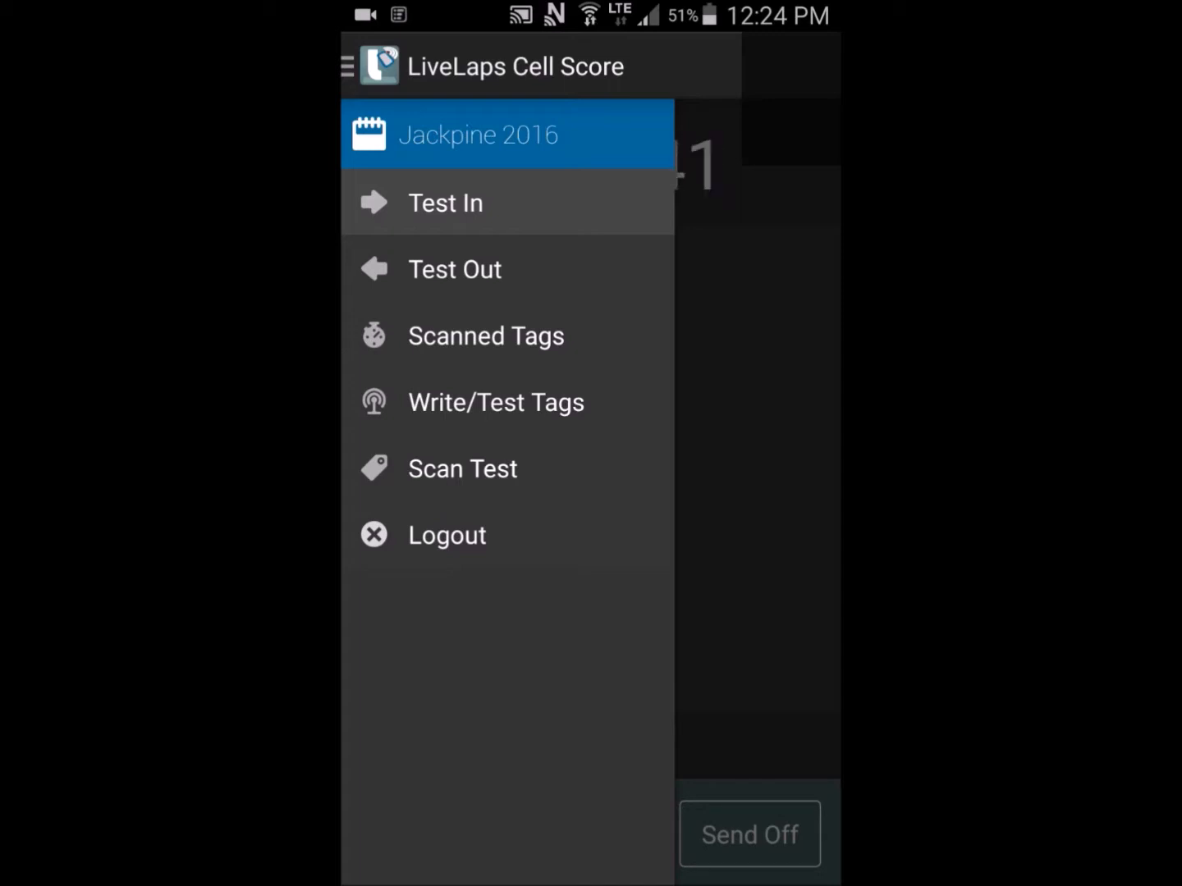
pyautogui.click(445, 203)
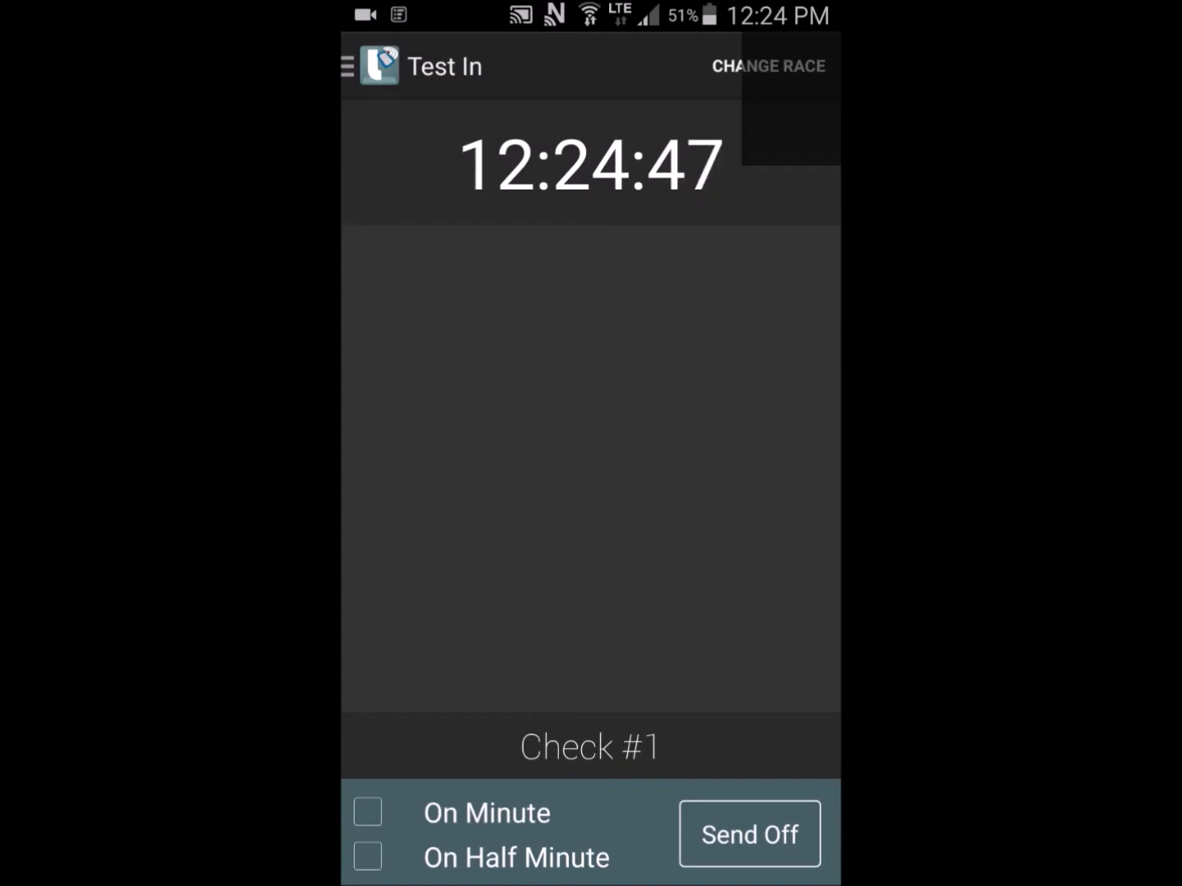
pyautogui.click(348, 65)
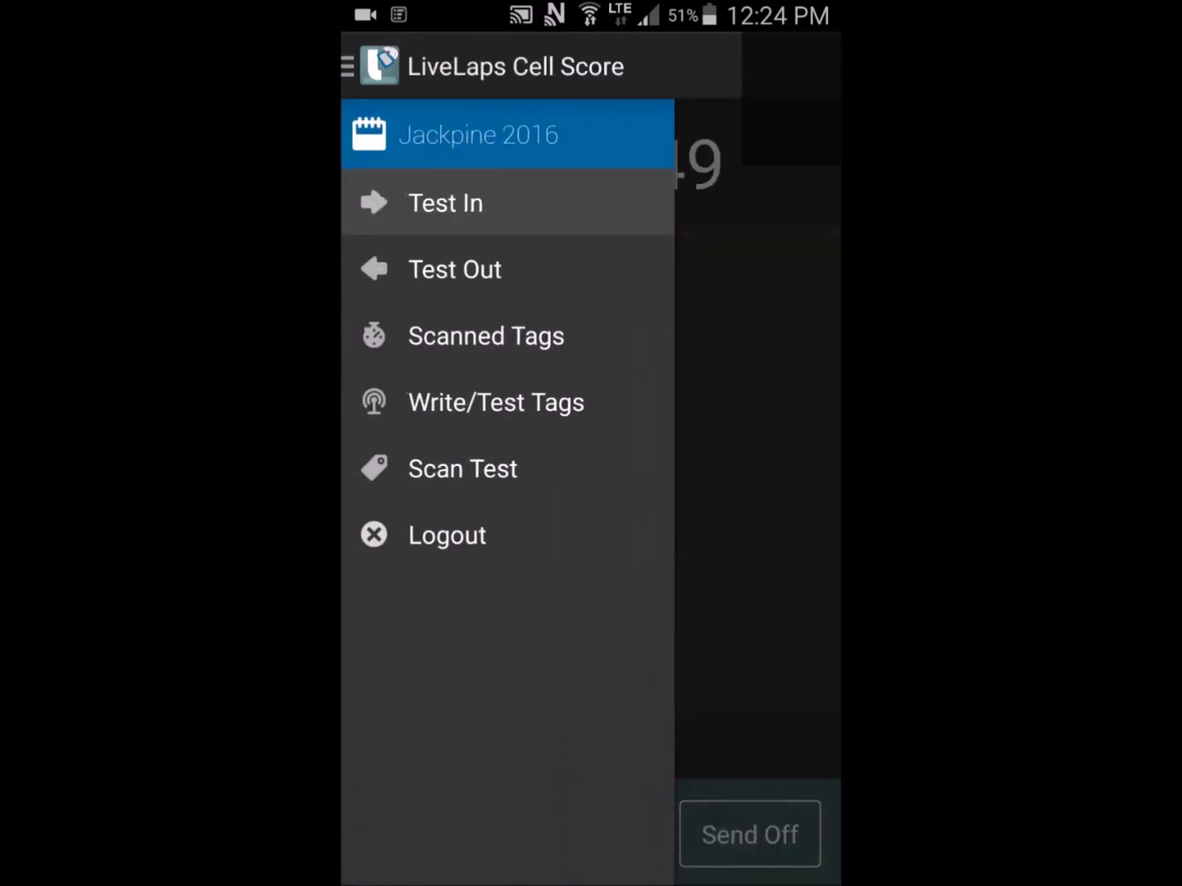
pyautogui.click(454, 268)
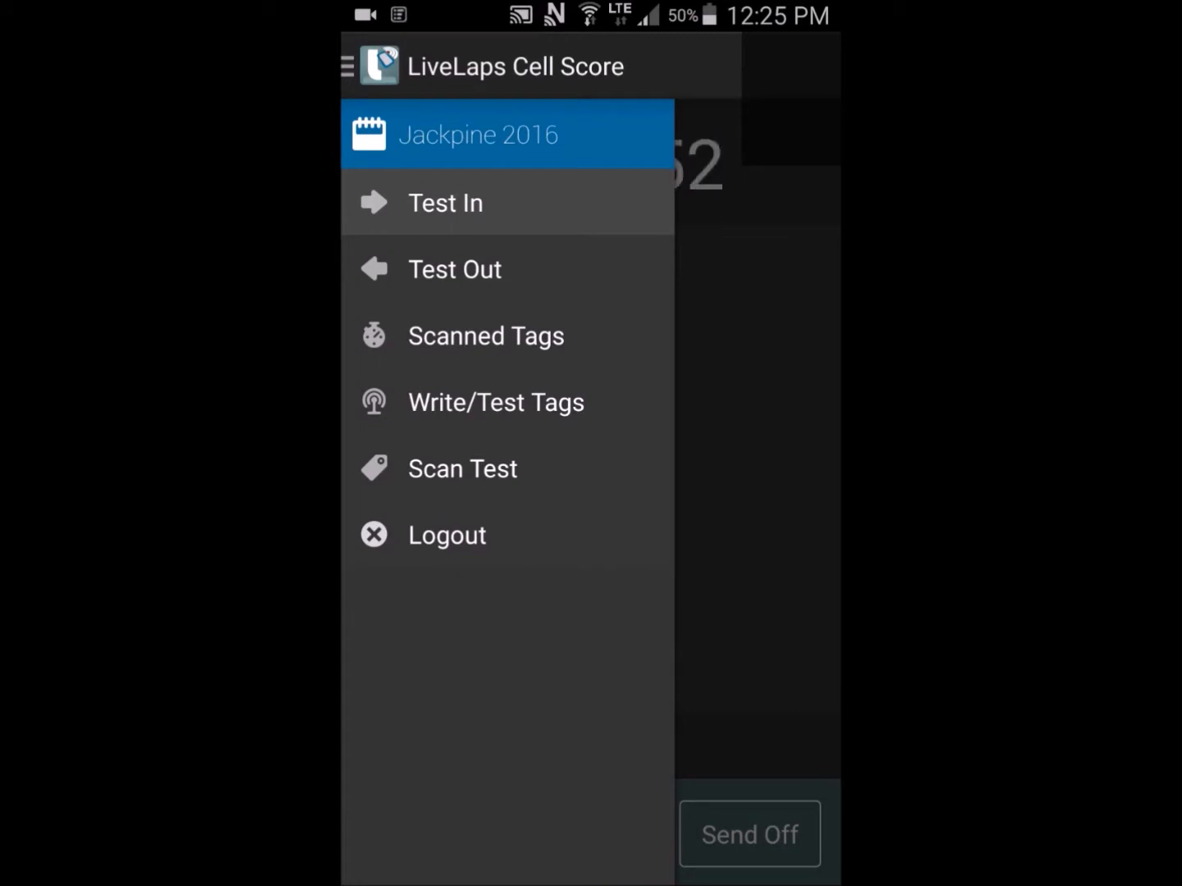
# Browse the synced Scanned Tags list, then switch to the Write/Test Tags page
pyautogui.click(485, 336)
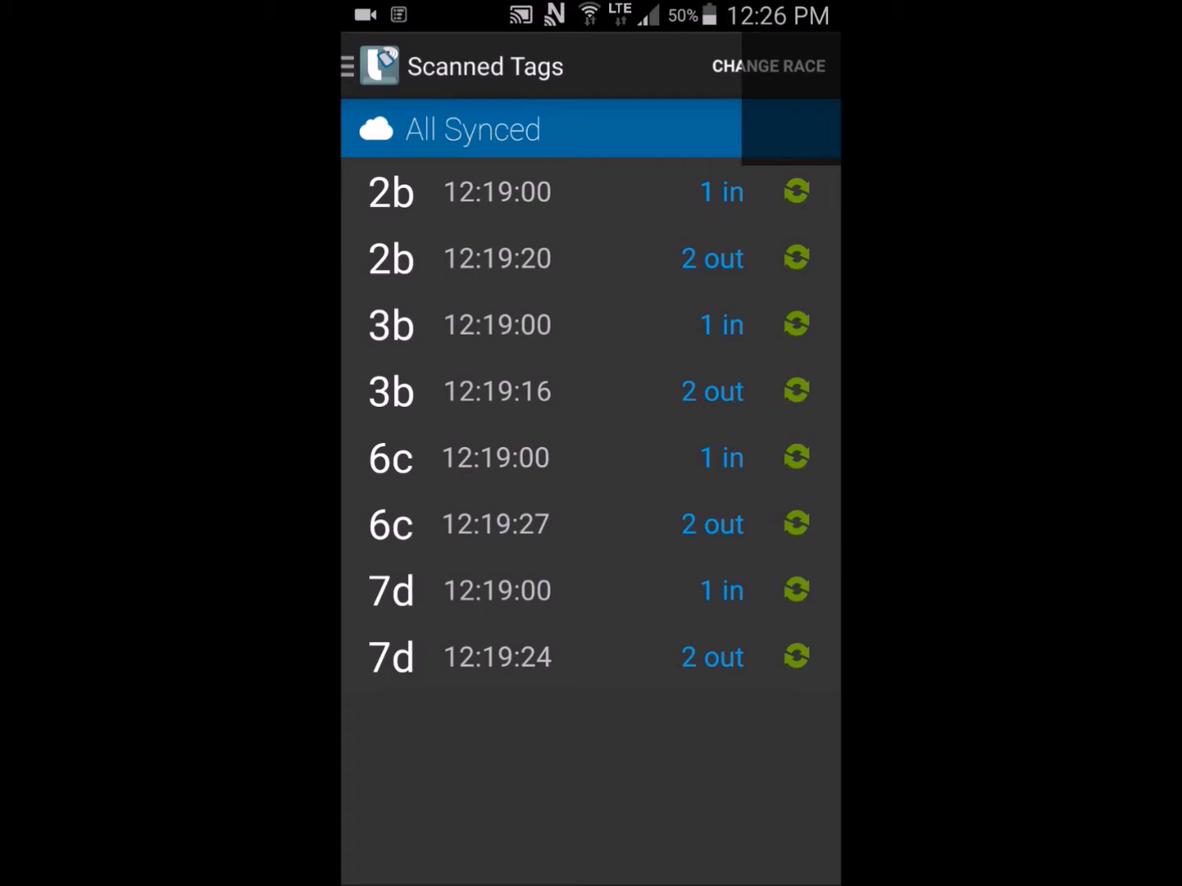
pyautogui.click(348, 66)
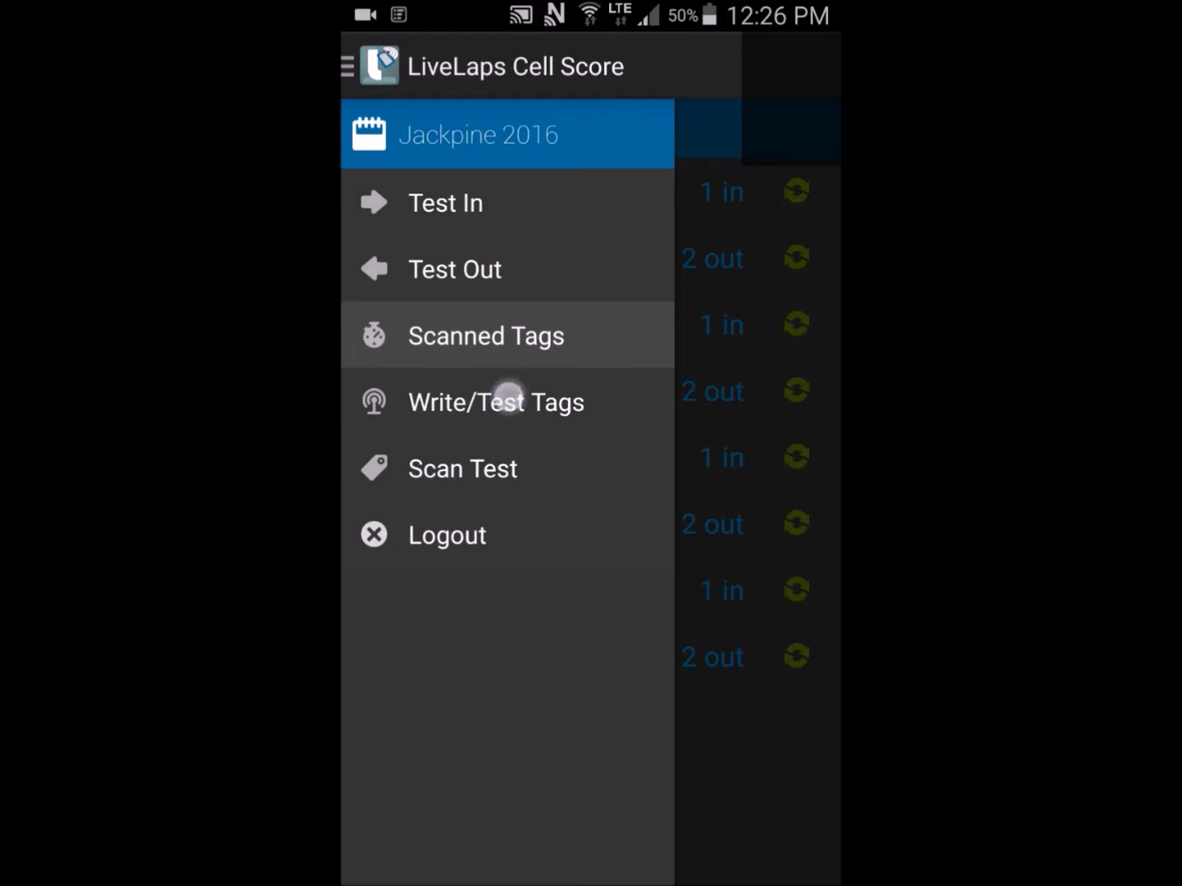
pyautogui.click(495, 401)
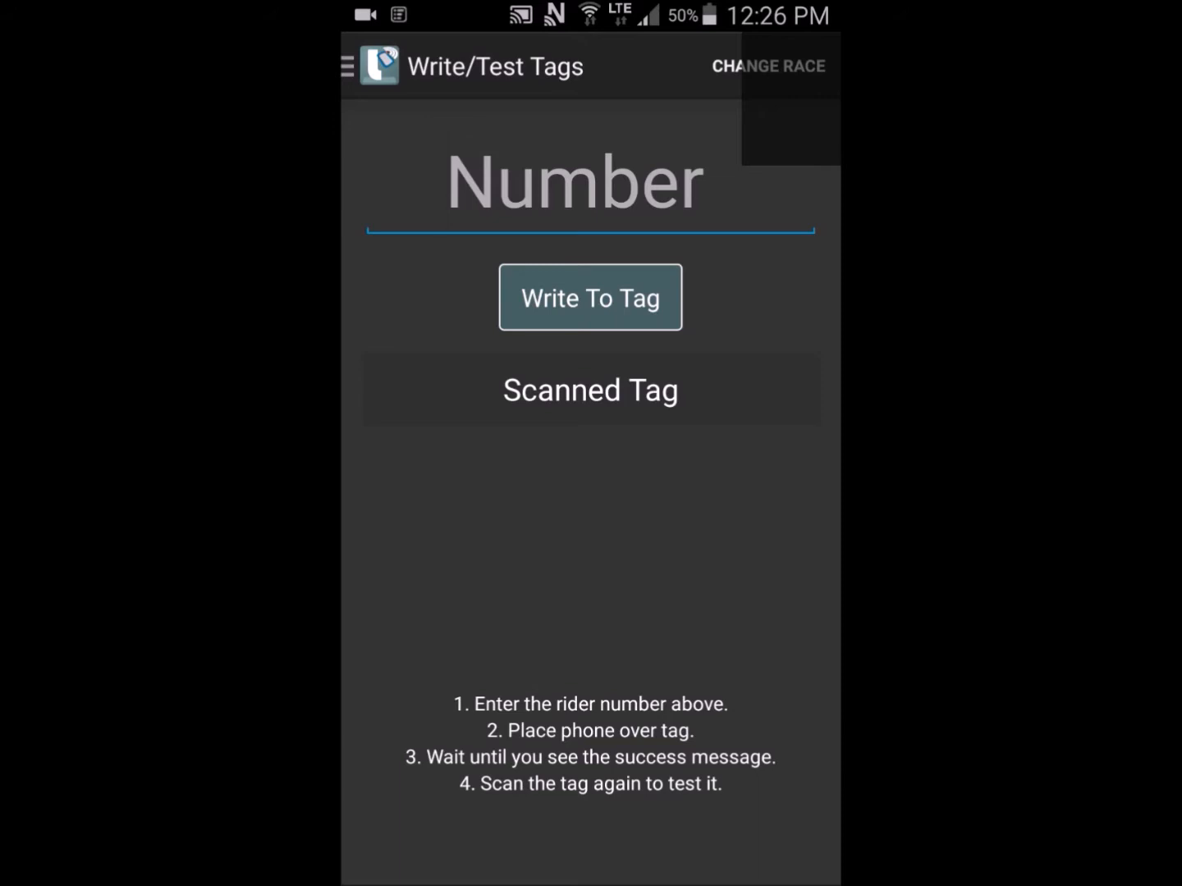
# Enter rider number 2b, write it to the tag, then go to Scan Test
pyautogui.click(574, 181)
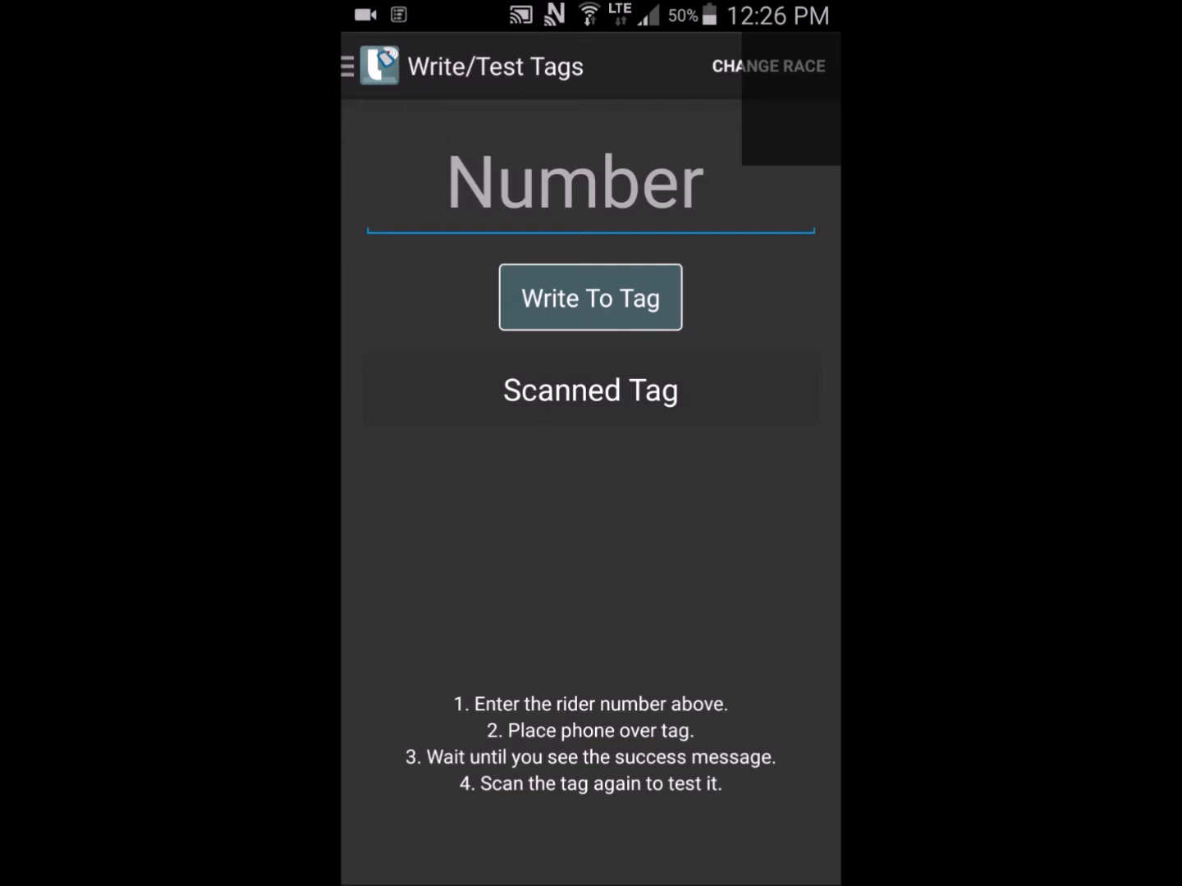
pyautogui.click(589, 182)
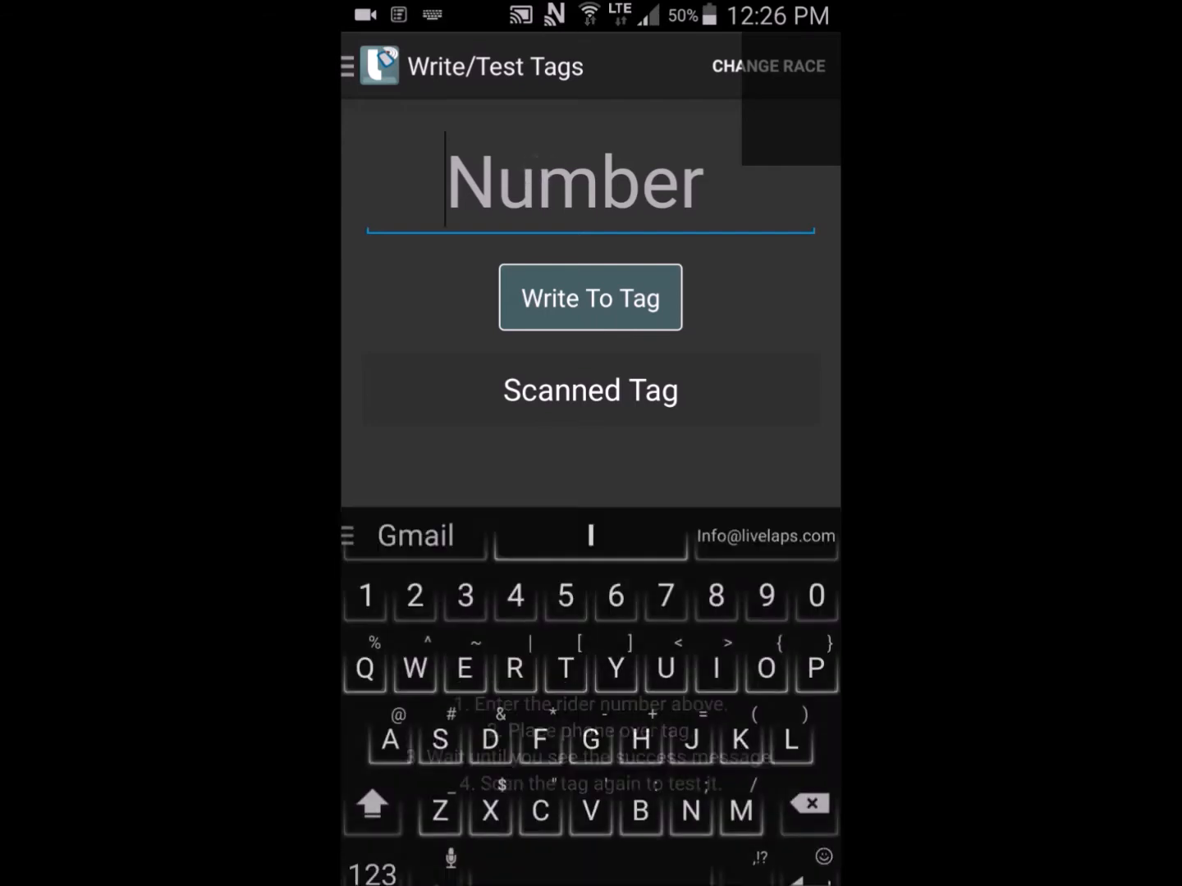
pyautogui.write('2b')
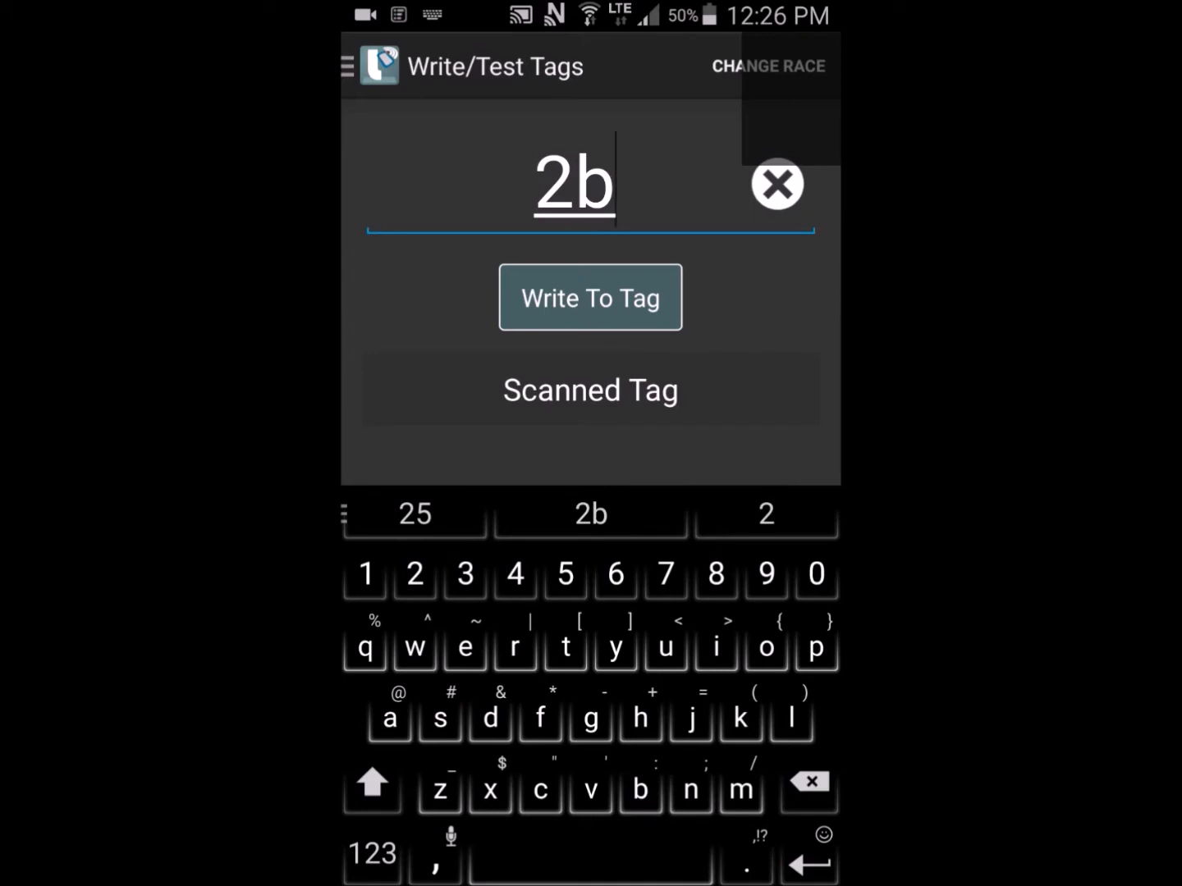
pyautogui.click(590, 297)
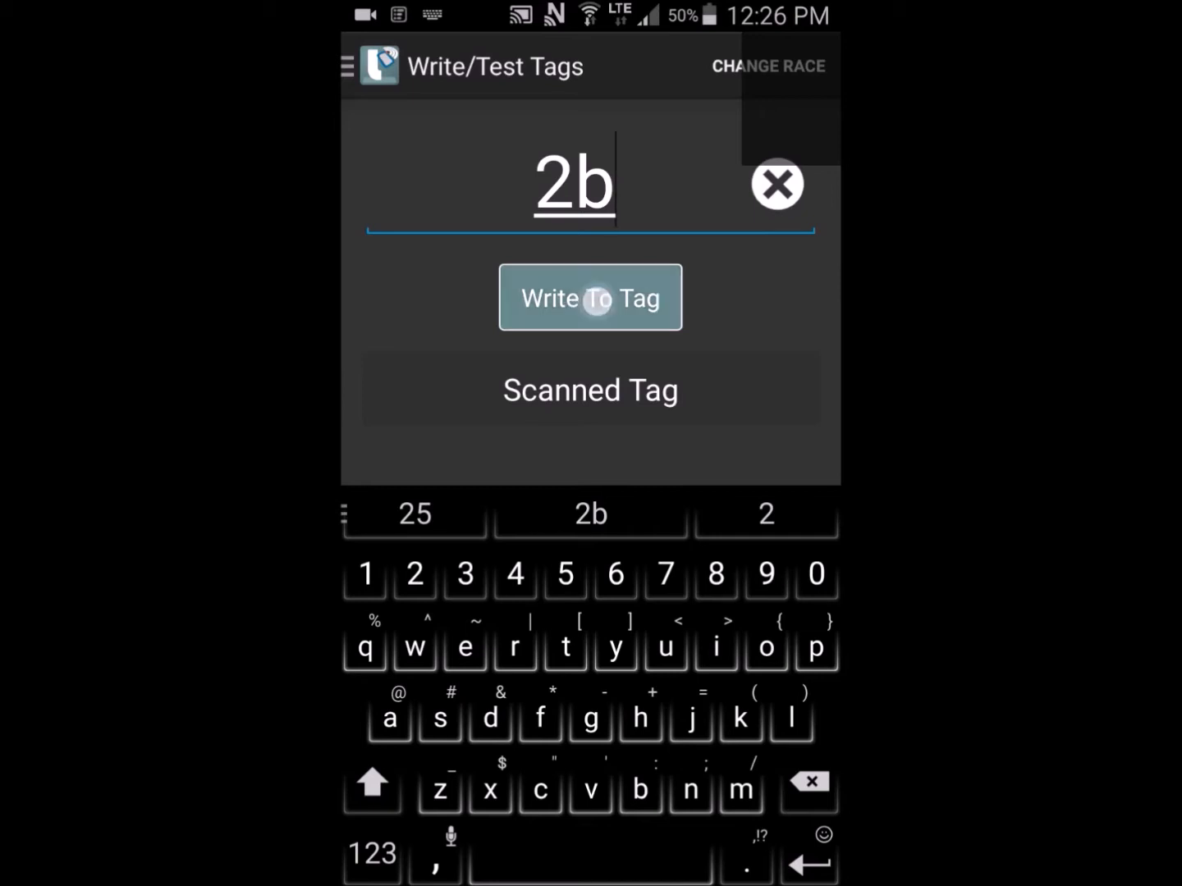
pyautogui.click(590, 297)
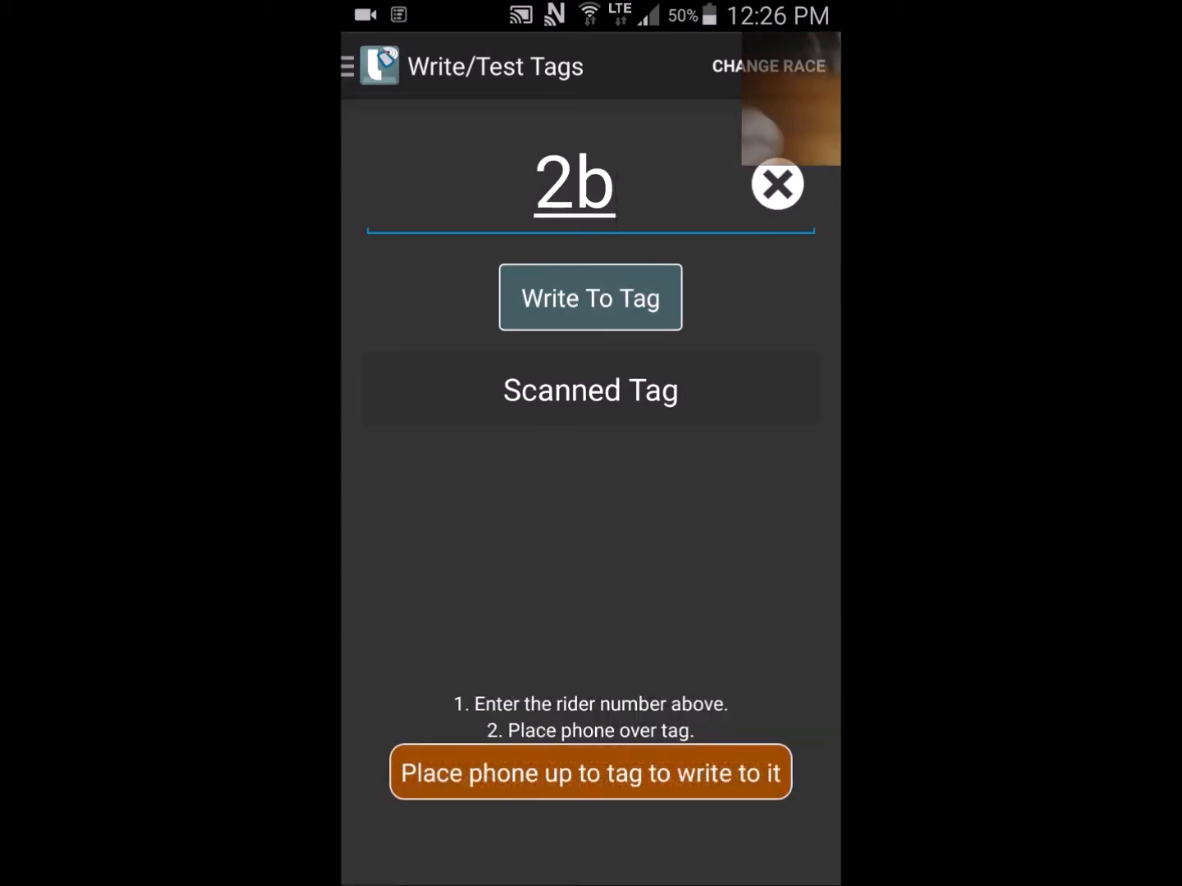
pyautogui.click(589, 297)
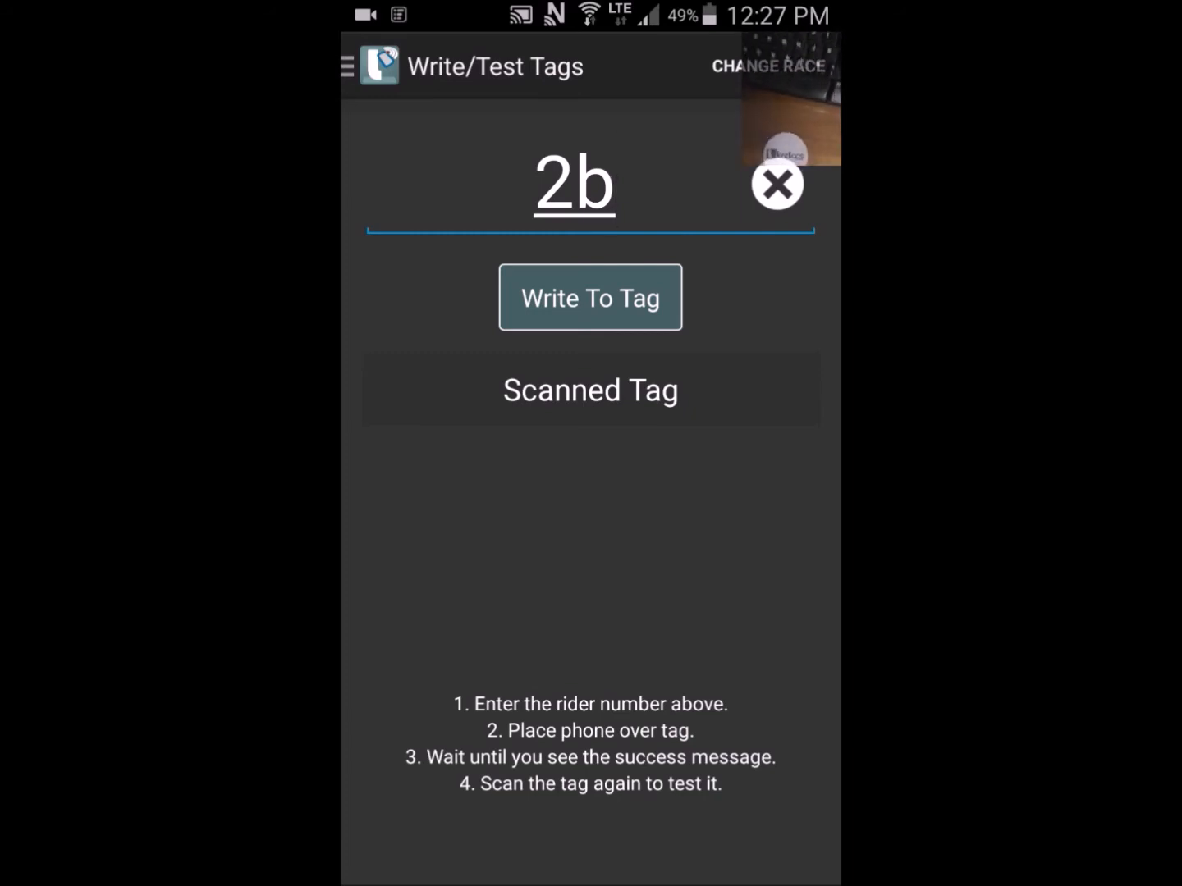
pyautogui.click(589, 297)
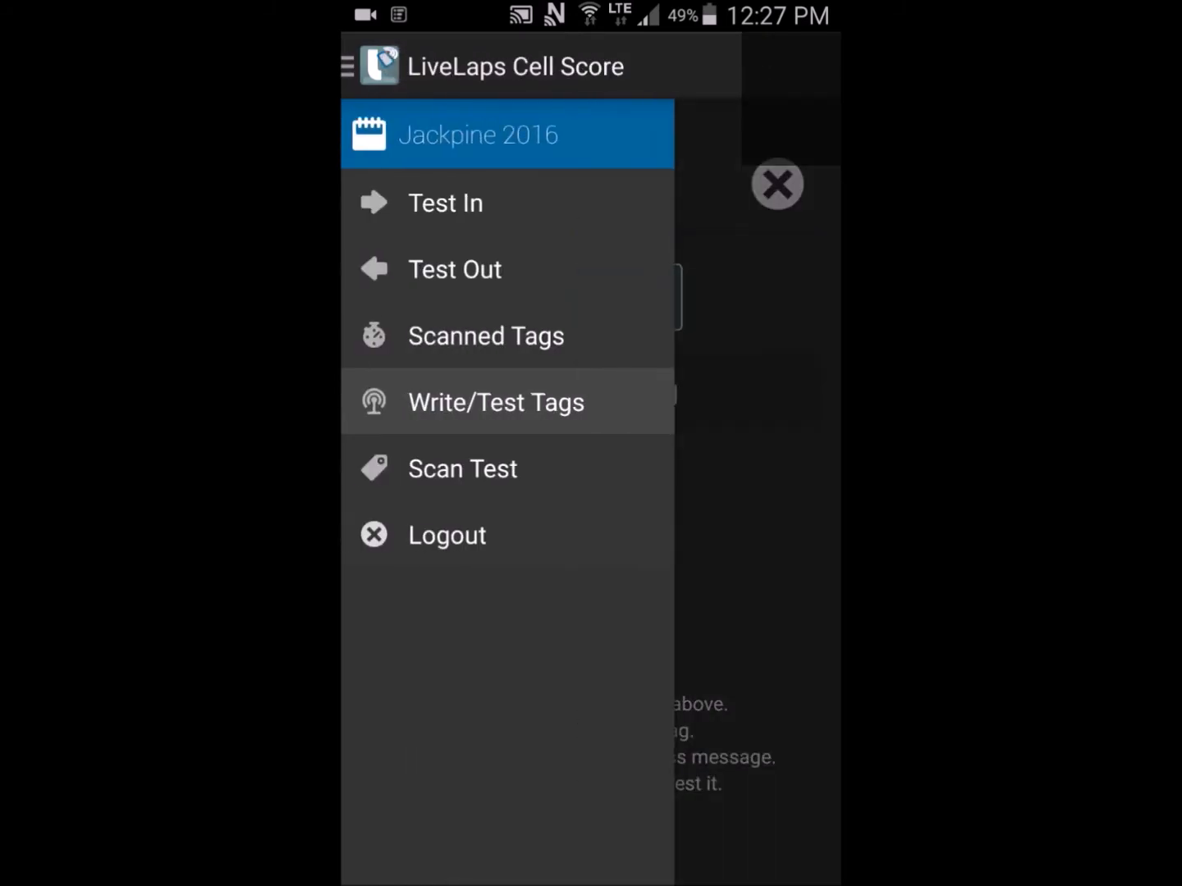
pyautogui.click(462, 468)
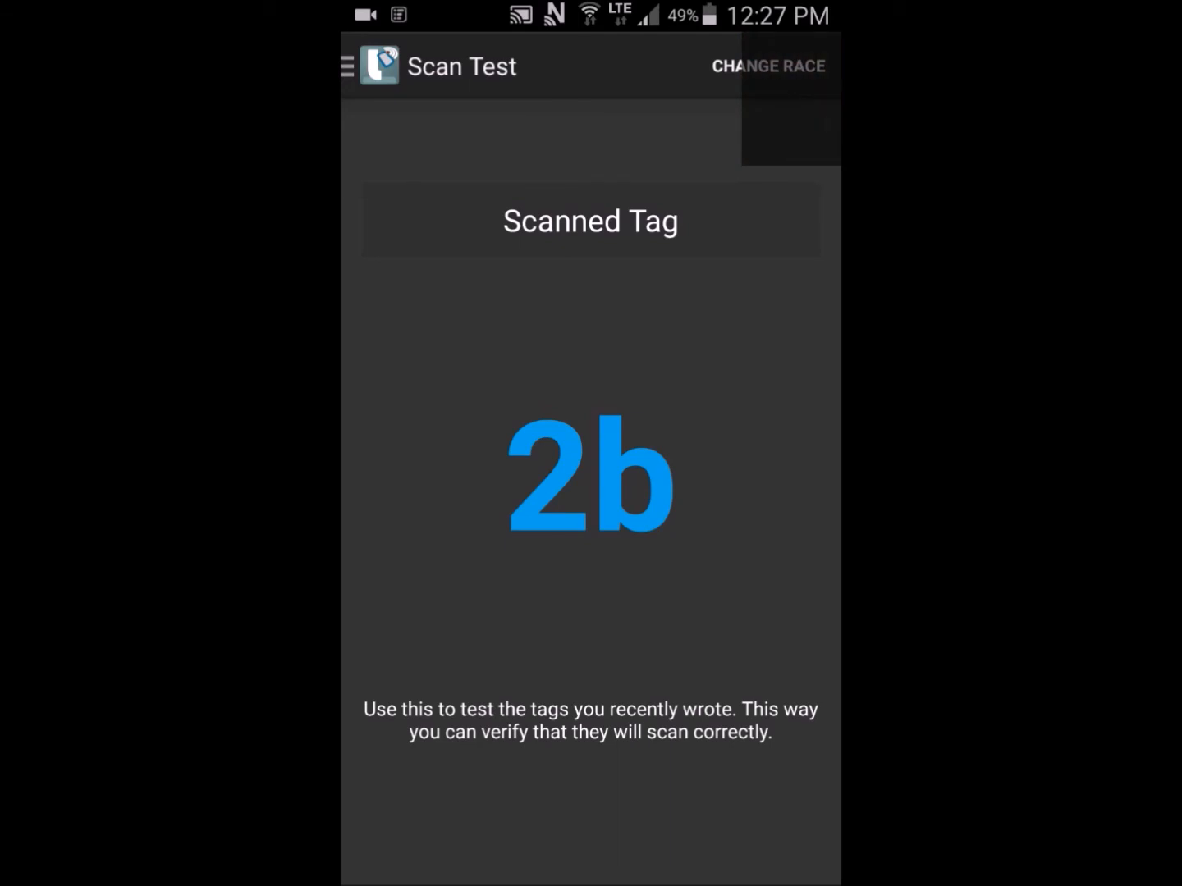
# Open the page drawer from the Scan Test page
pyautogui.click(347, 65)
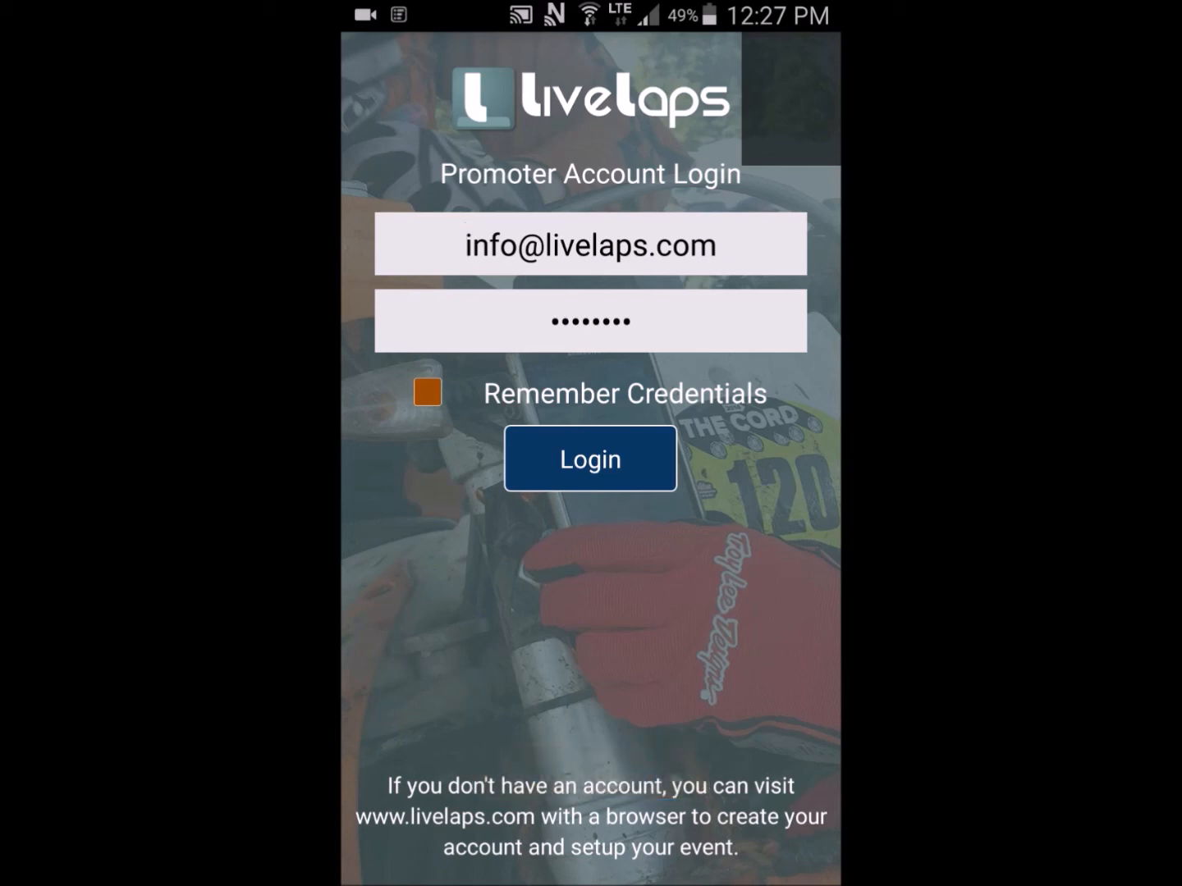
# Activate the account email field on the promoter sign-in screen
pyautogui.click(468, 243)
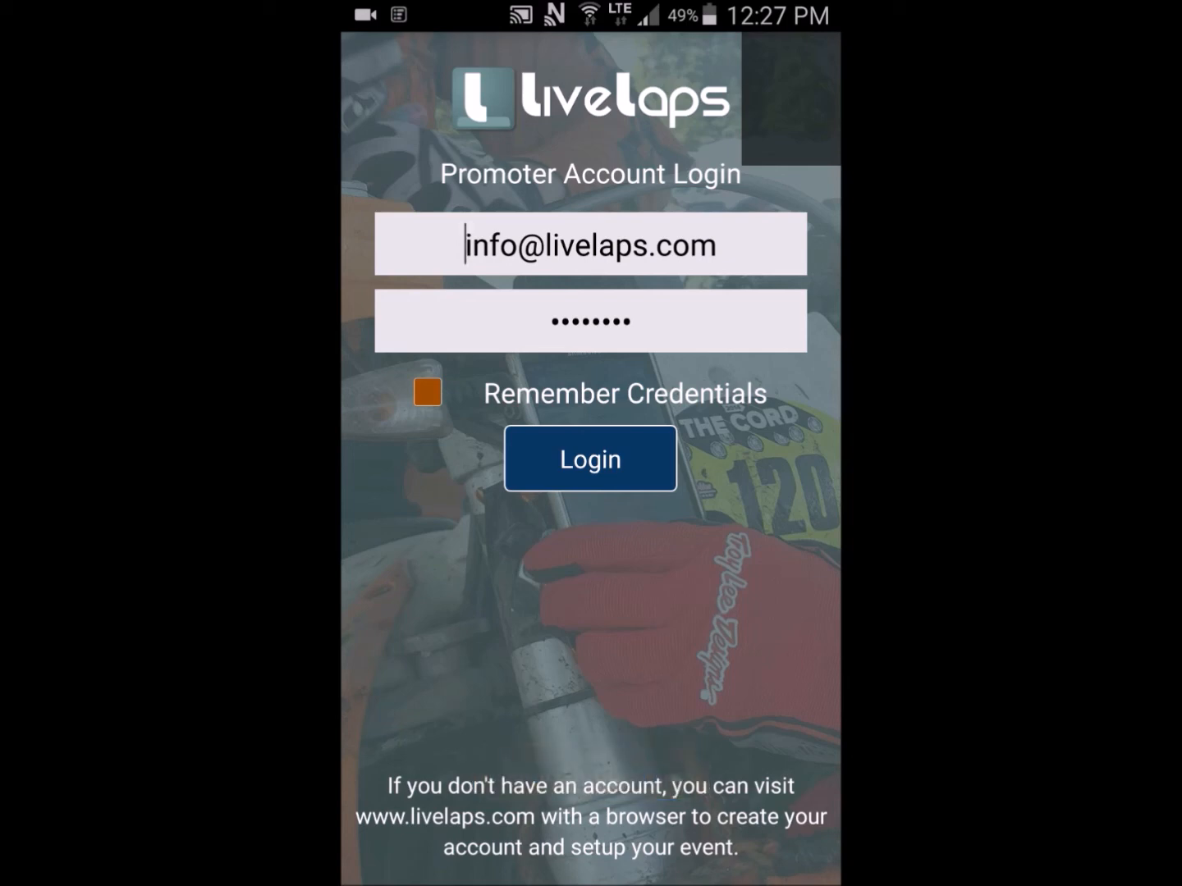